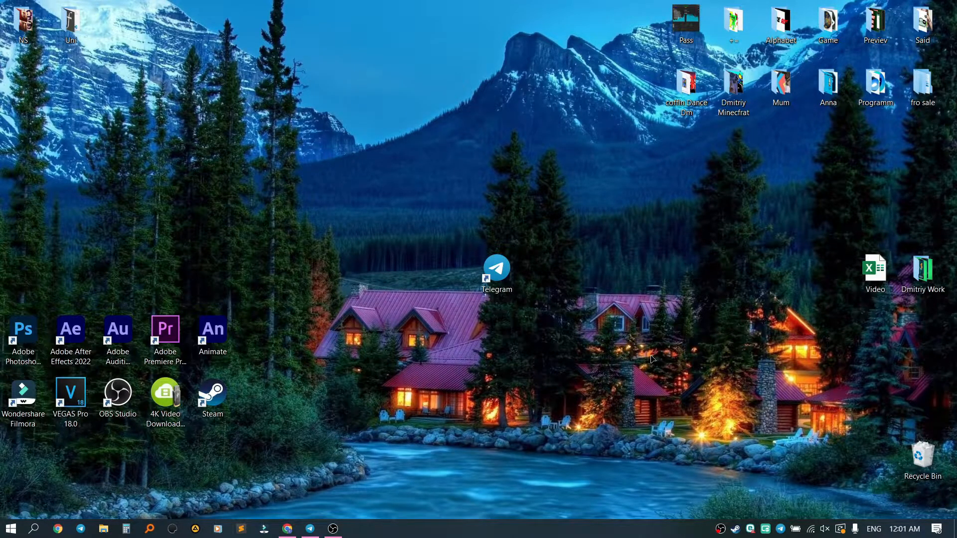
mouse_move(597, 345)
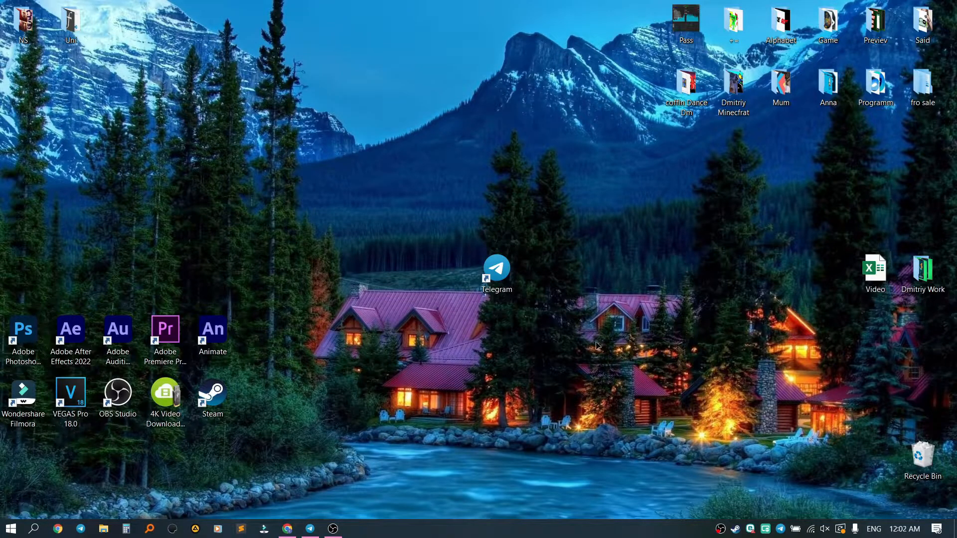
double_click(497, 270)
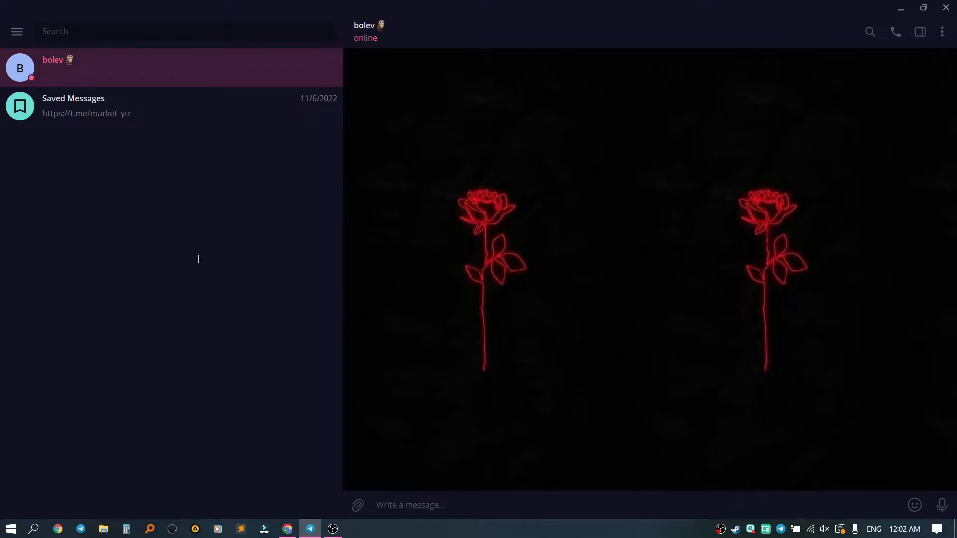
mouse_move(182, 242)
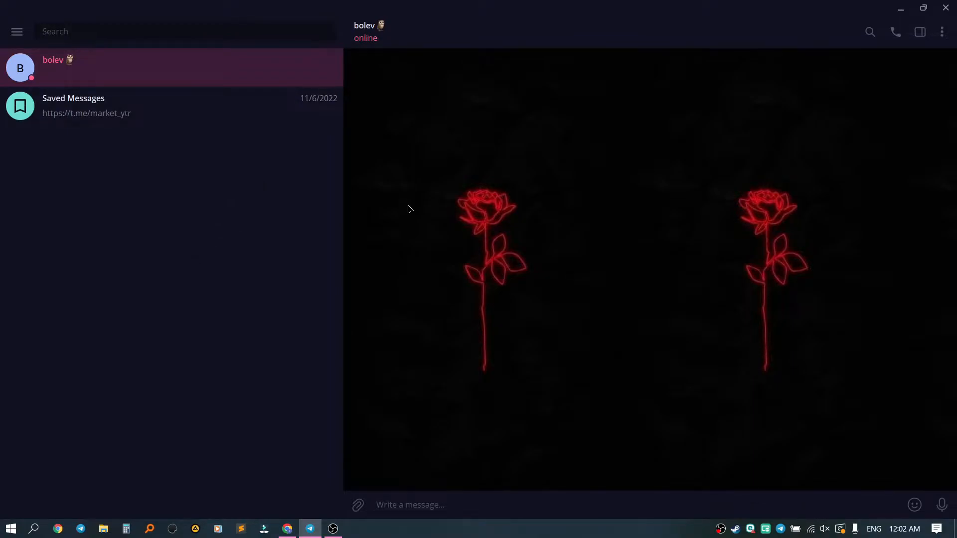
mouse_move(427, 129)
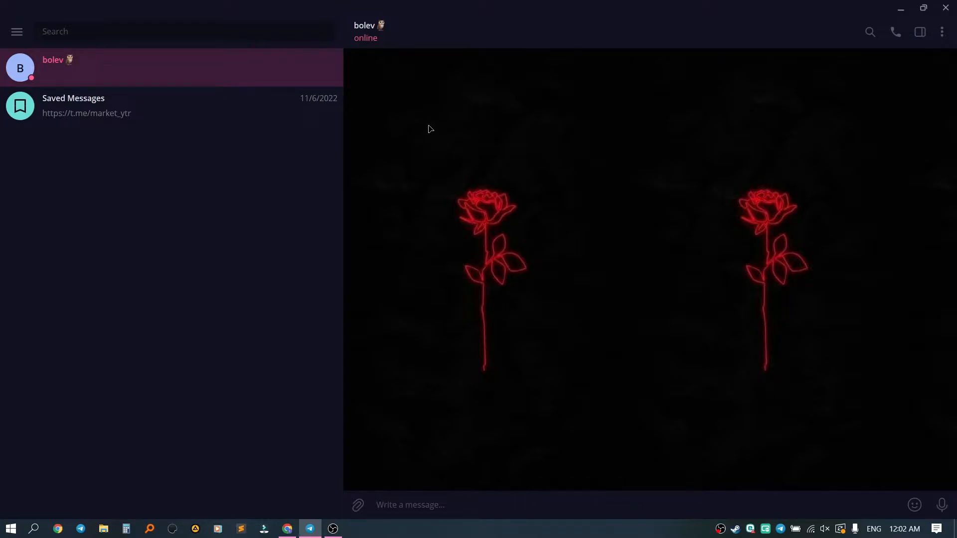
left_click(409, 505)
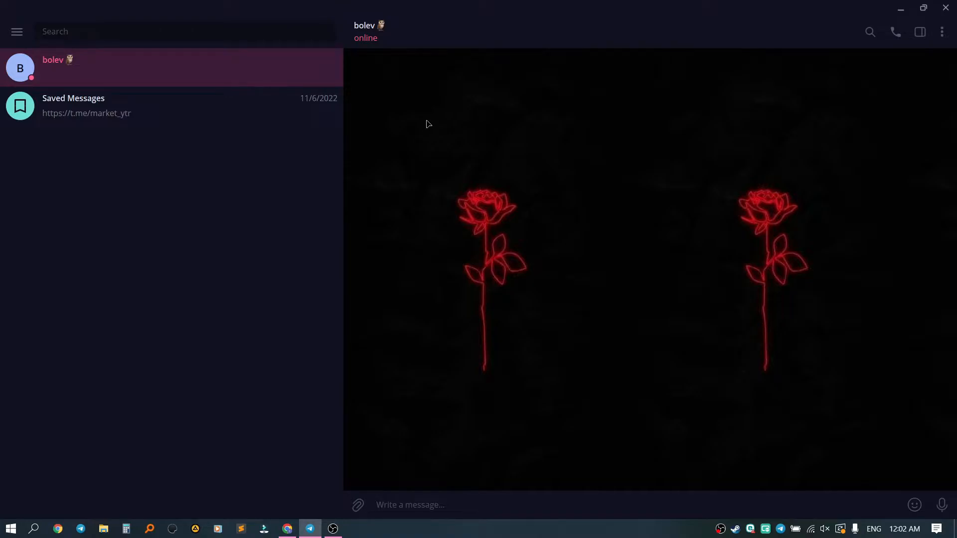
mouse_move(882, 96)
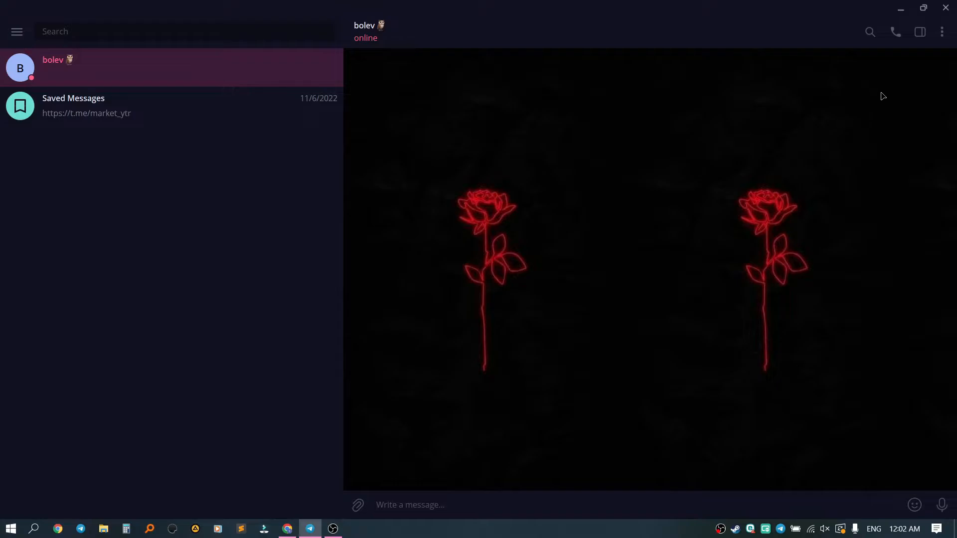
mouse_move(895, 32)
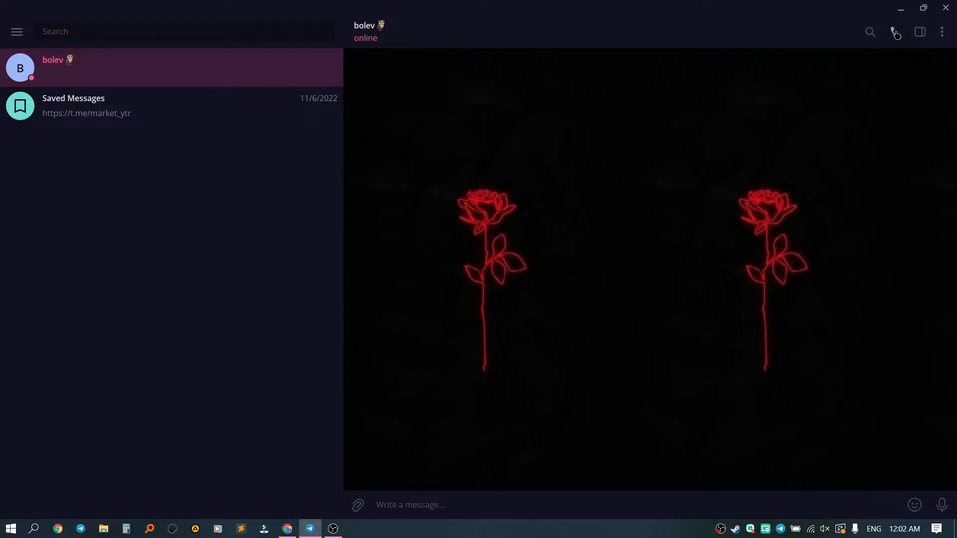
left_click(895, 32)
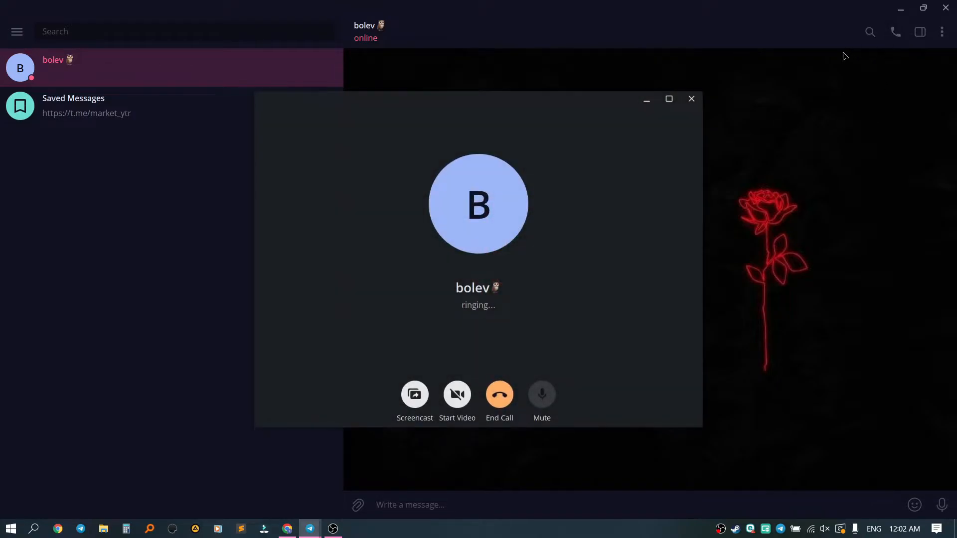
mouse_move(722, 188)
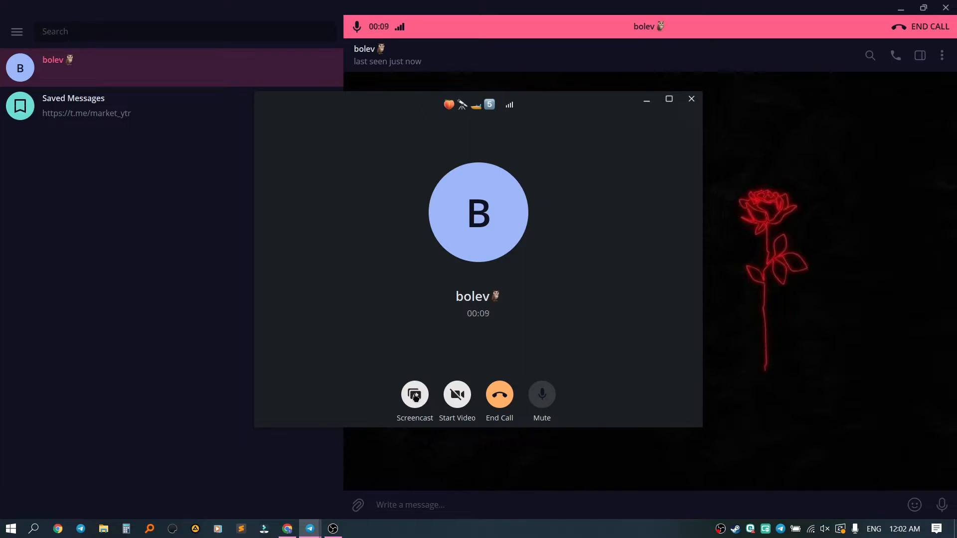
Step: Share Screen 1 in the call via Screencast
left_click(414, 394)
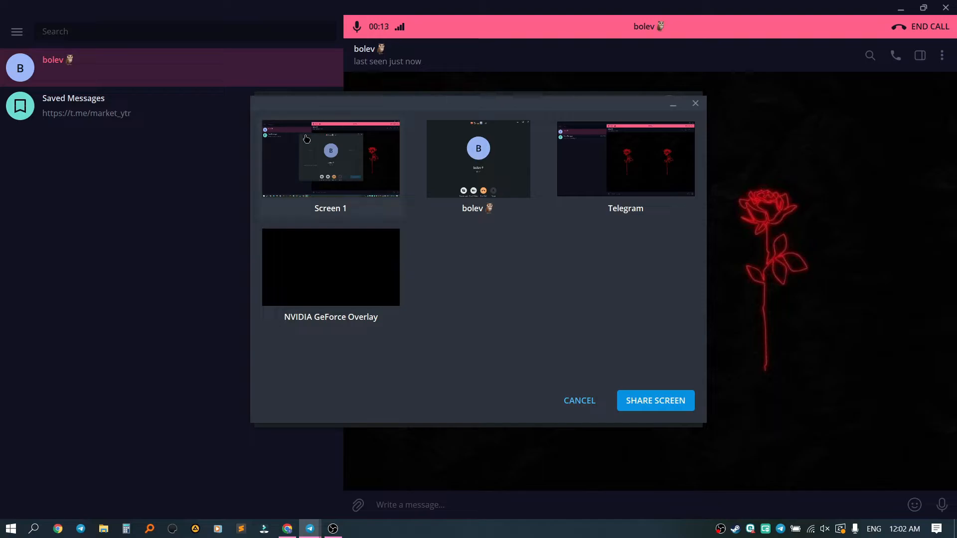
left_click(329, 158)
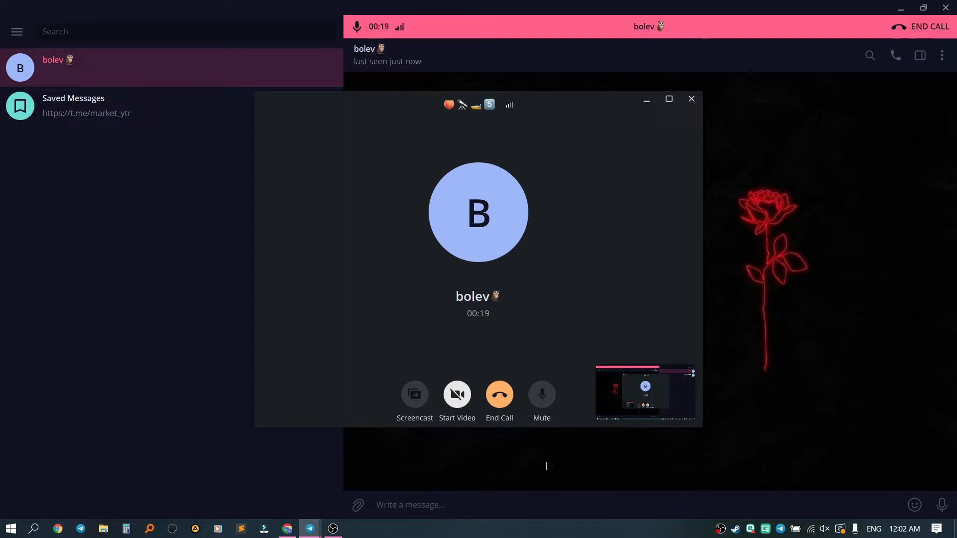
mouse_move(633, 384)
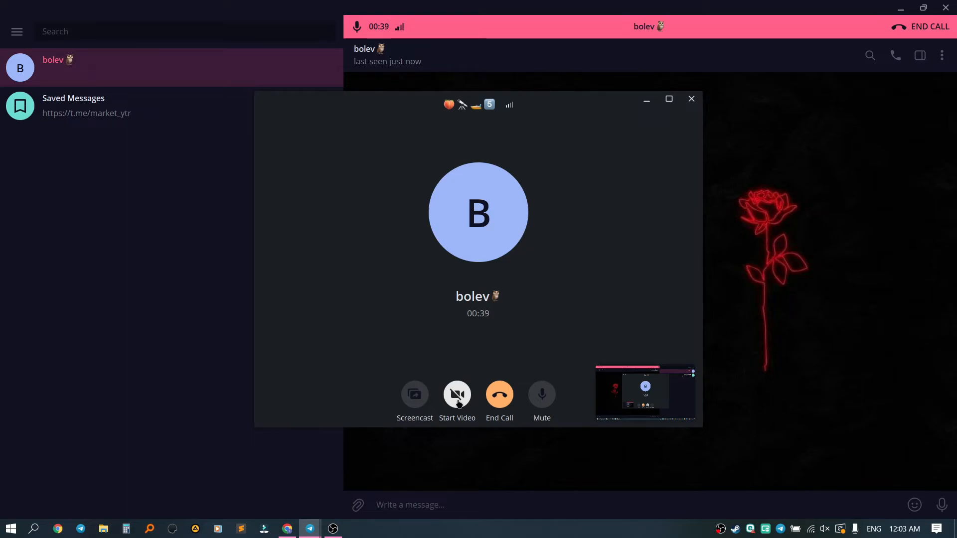
Step: Start camera video in the bolev call, then stop it again
left_click(456, 395)
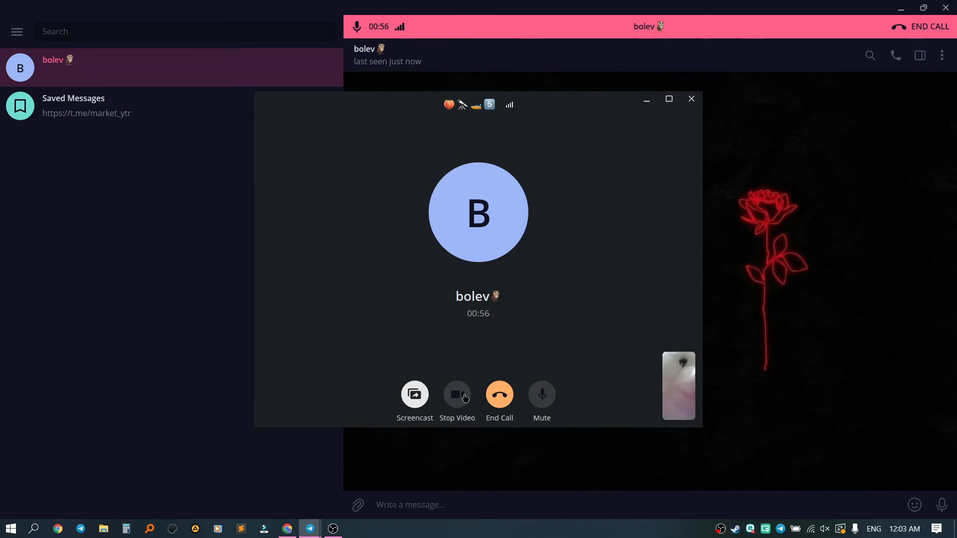
left_click(457, 394)
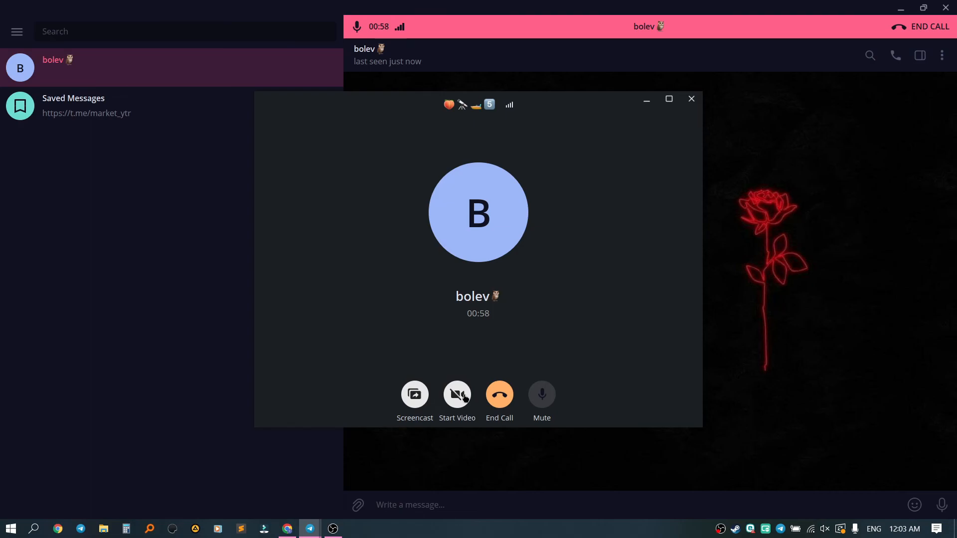